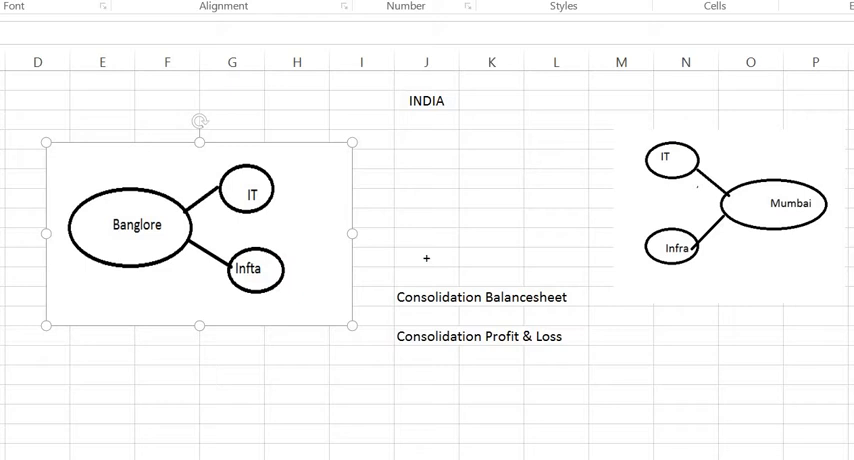
Bring the SAP window with the Customizing: Execute Project screen to the front
left_click(784, 204)
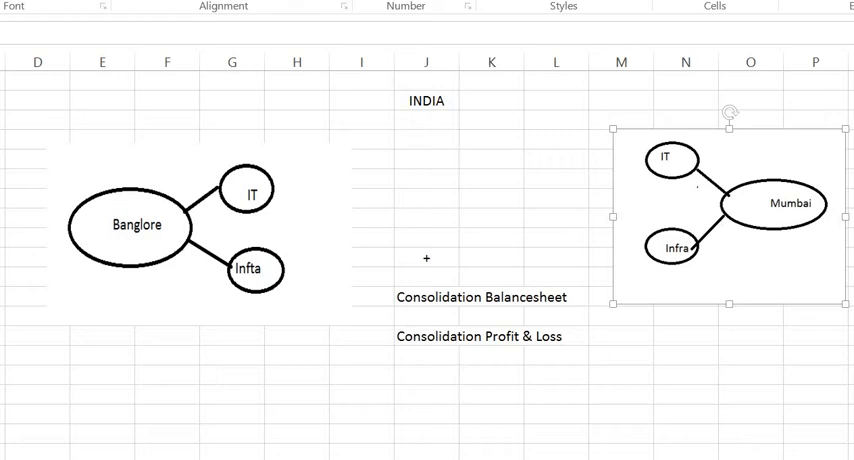
mouse_move(692, 204)
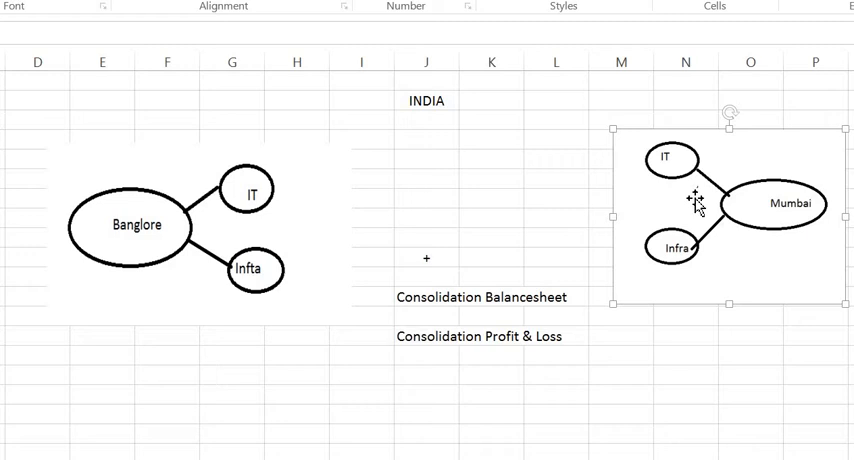
mouse_move(460, 78)
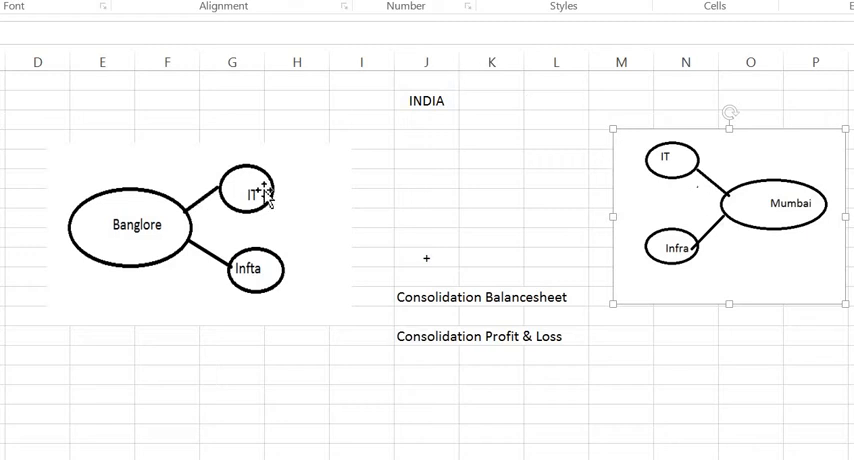
left_click(130, 224)
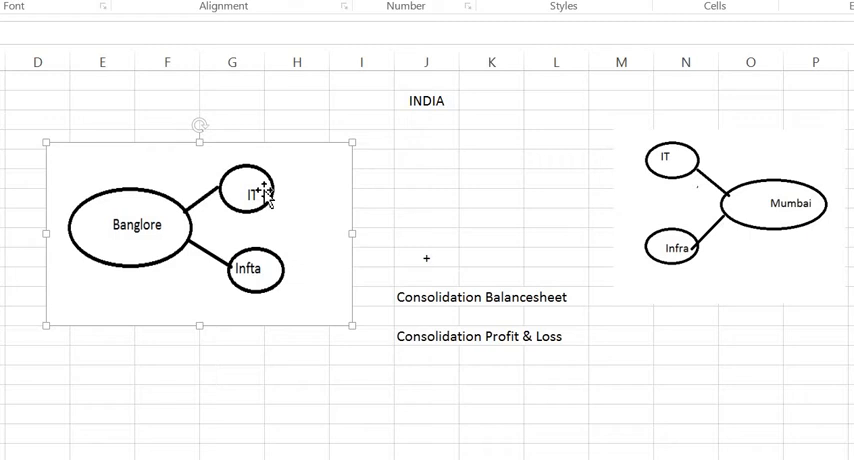
mouse_move(636, 160)
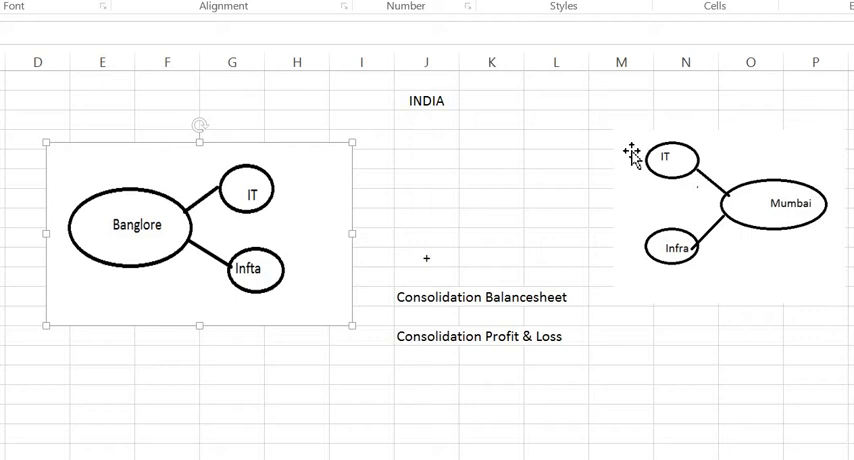
mouse_move(664, 164)
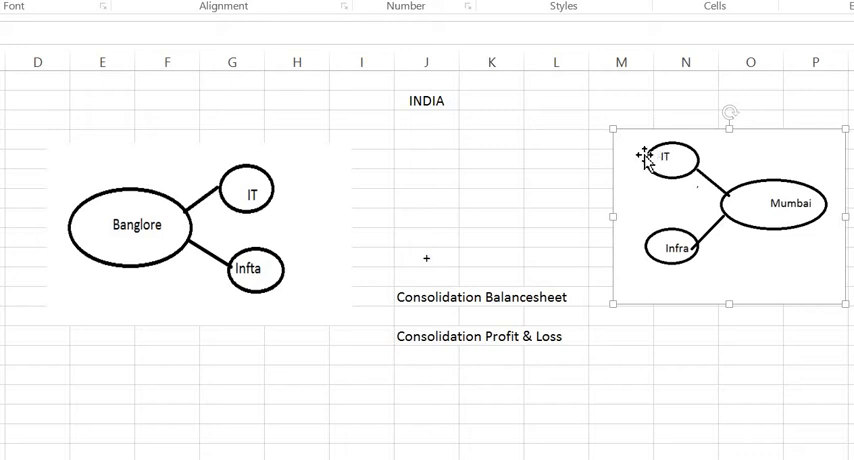
mouse_move(488, 296)
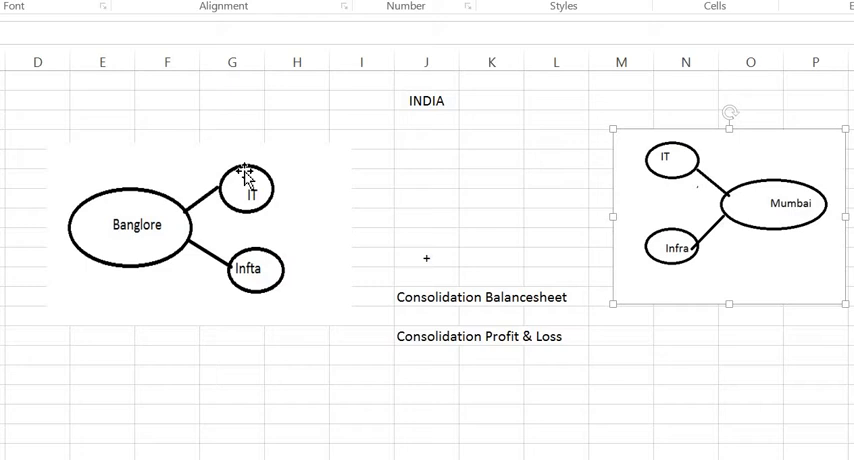
left_click(250, 190)
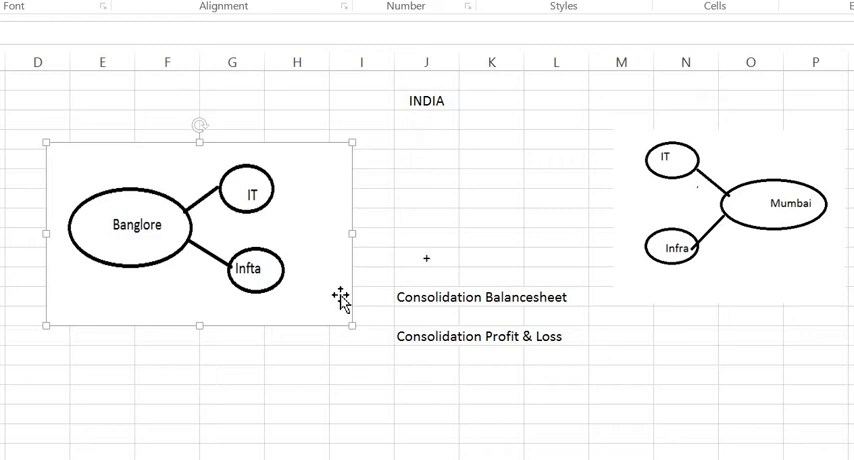
mouse_move(568, 332)
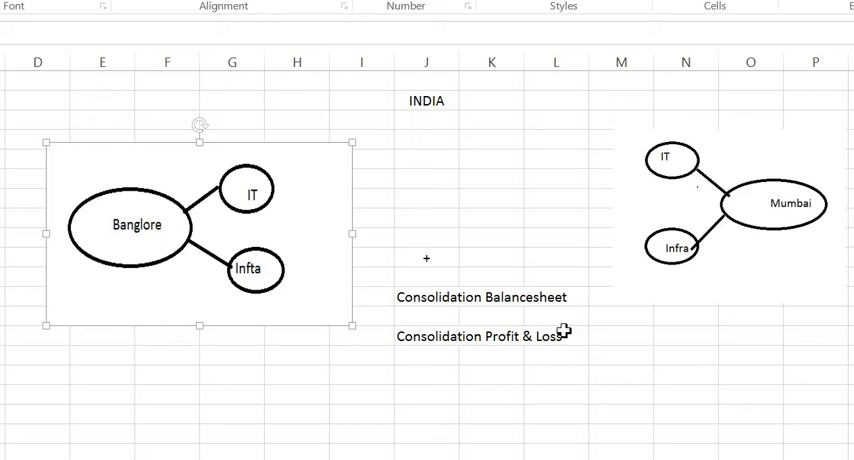
mouse_move(368, 220)
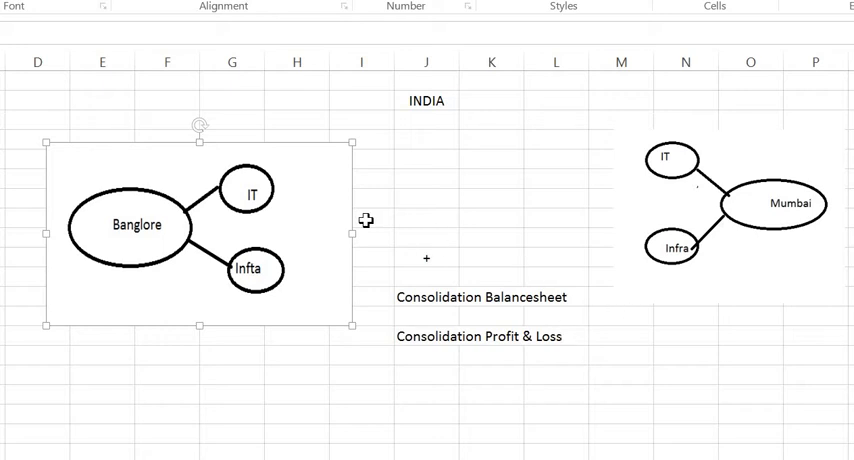
left_click(776, 204)
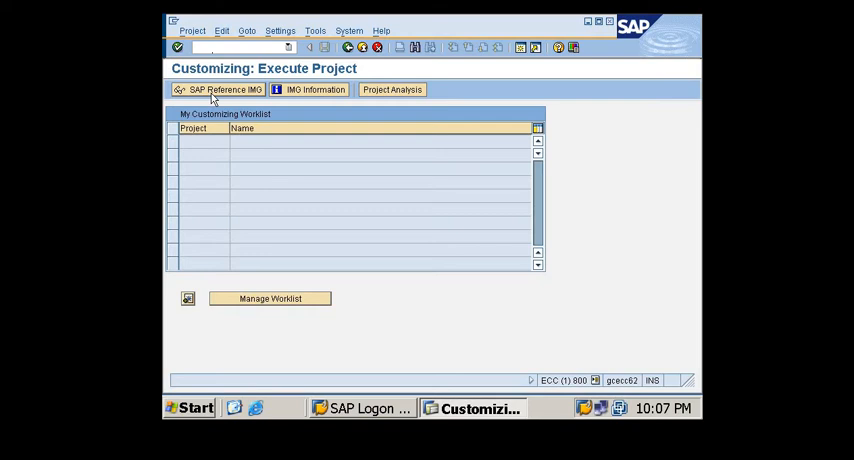
mouse_move(210, 100)
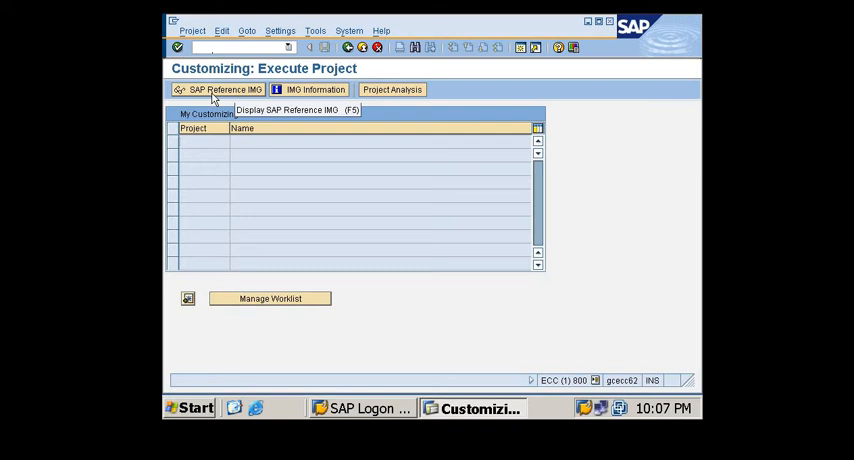
mouse_move(222, 92)
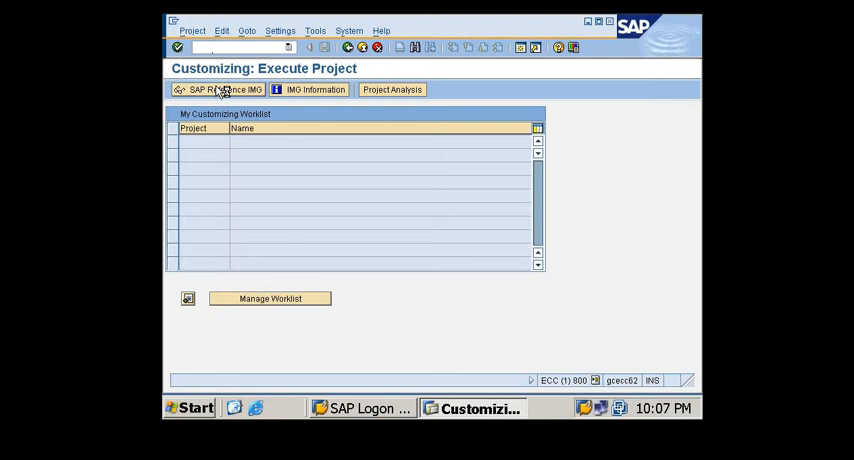
From SAP Reference IMG, drill into Enterprise Structure > Definition > Financial Accounting > Define Business Area
left_click(238, 90)
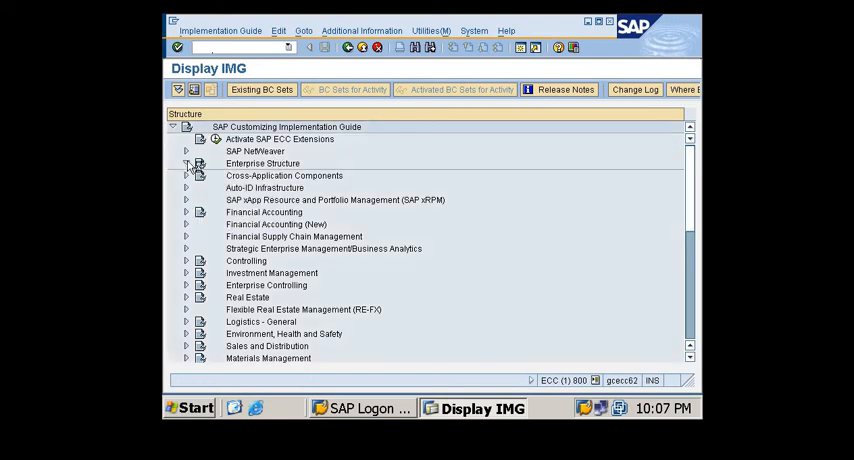
left_click(184, 164)
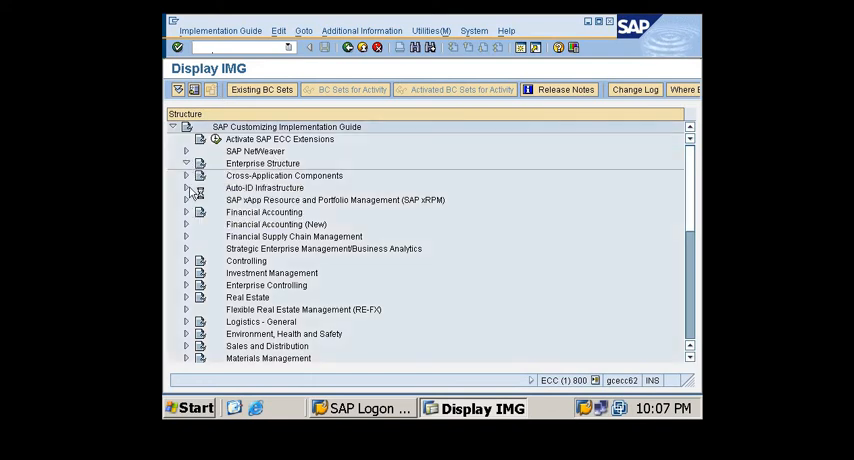
left_click(186, 164)
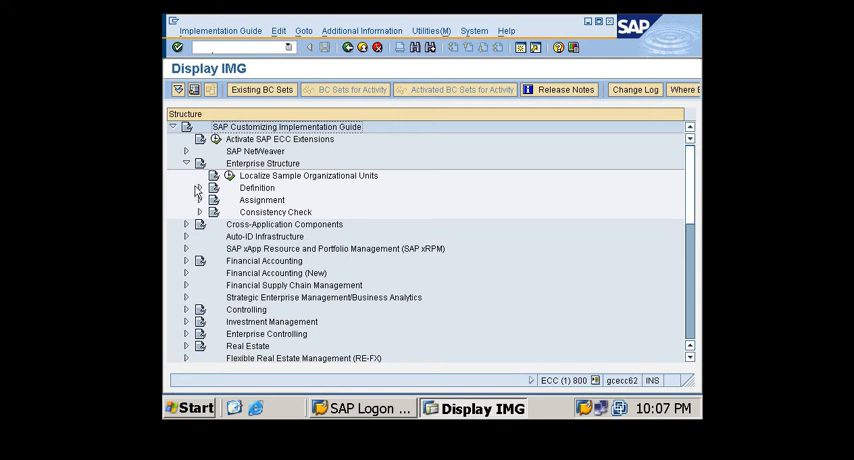
left_click(204, 188)
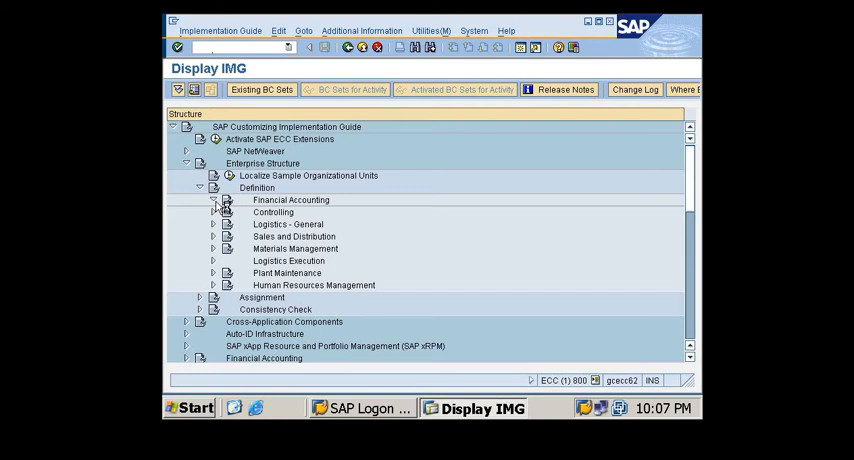
left_click(210, 200)
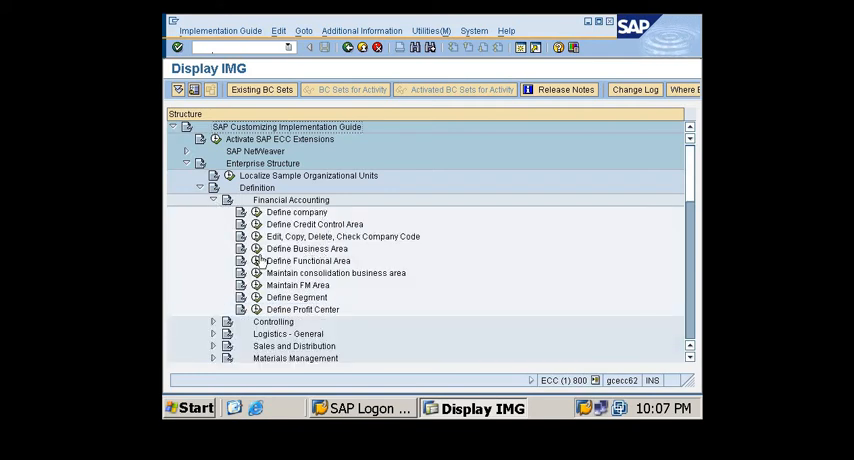
mouse_move(258, 260)
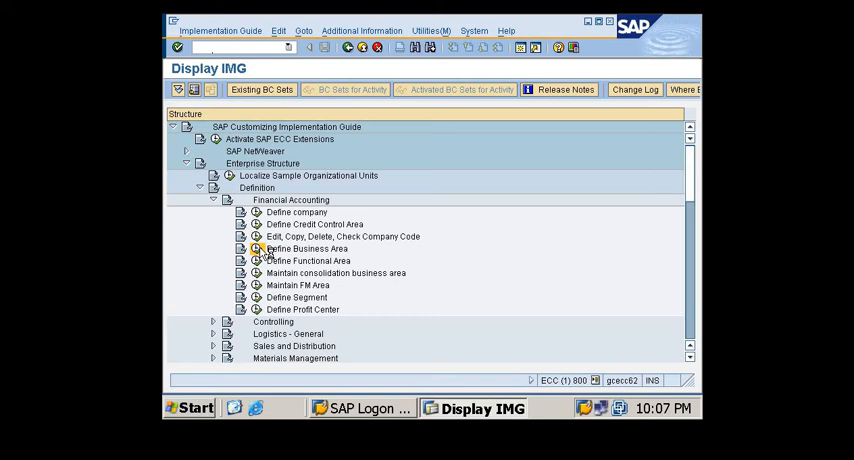
double_click(304, 248)
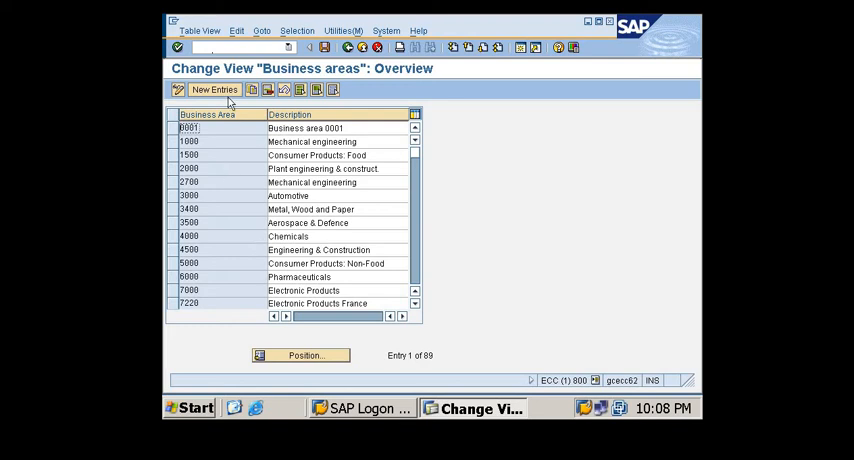
Add a new business area entry described 'Business Area for Mumbai'
left_click(216, 90)
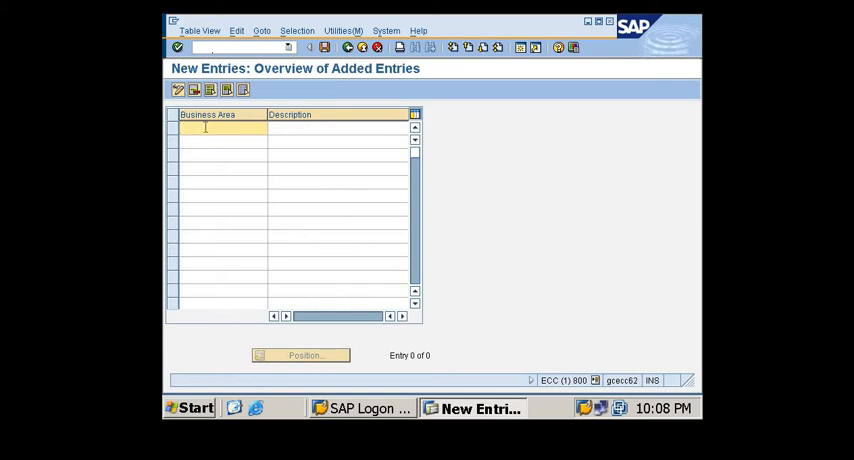
type("N1MU")
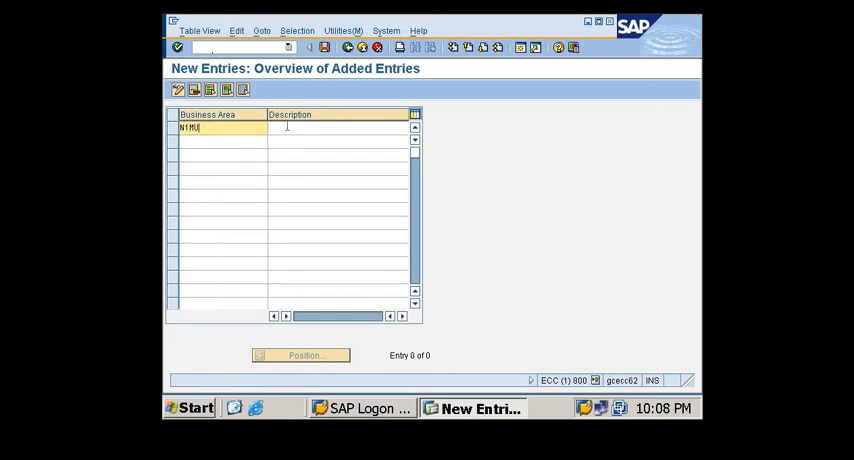
type("bu")
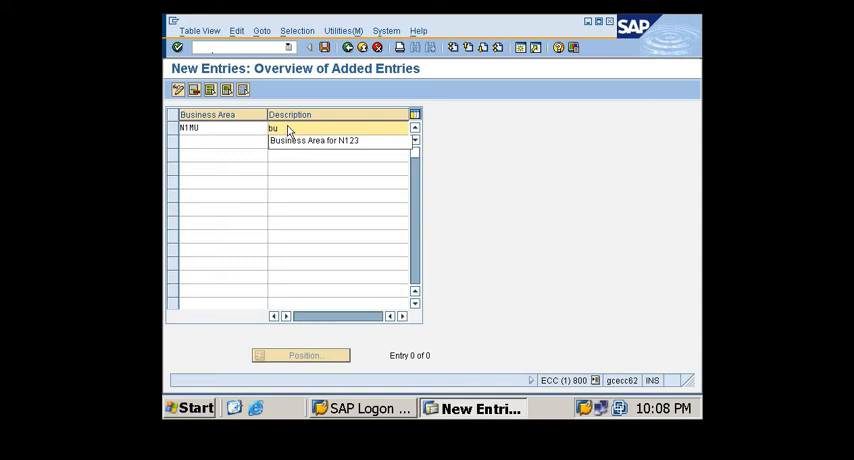
type("Business Area for")
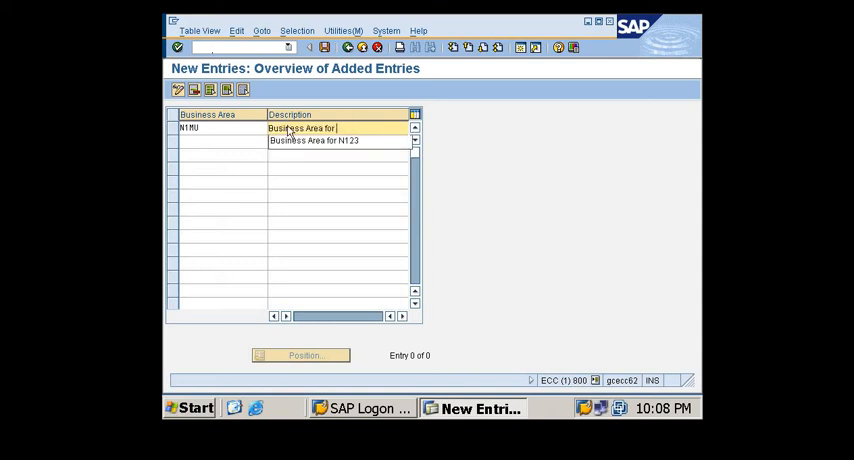
type("Mumbai")
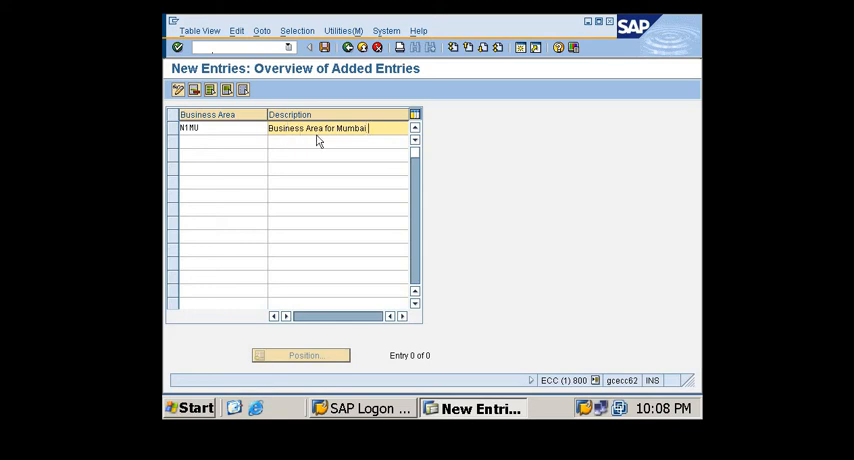
Add a second business area entry for company code N111 and return to the IMG tree
type("CC")
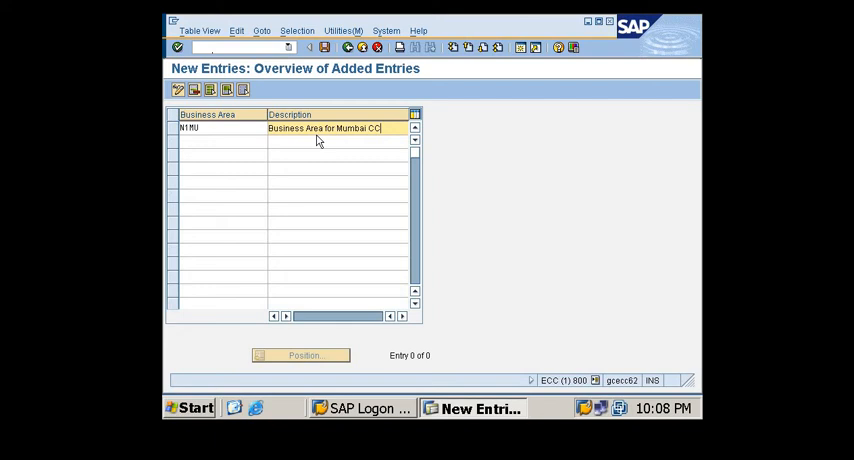
type("N11")
left_click(338, 142)
type("b")
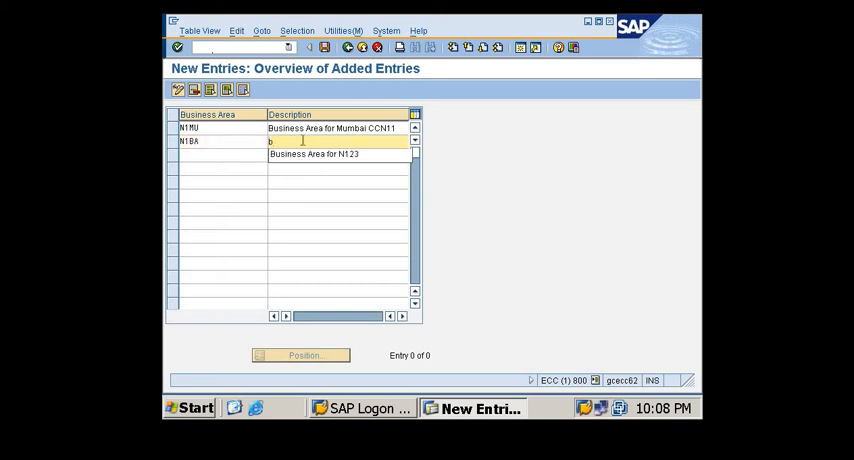
type("Business Area for N")
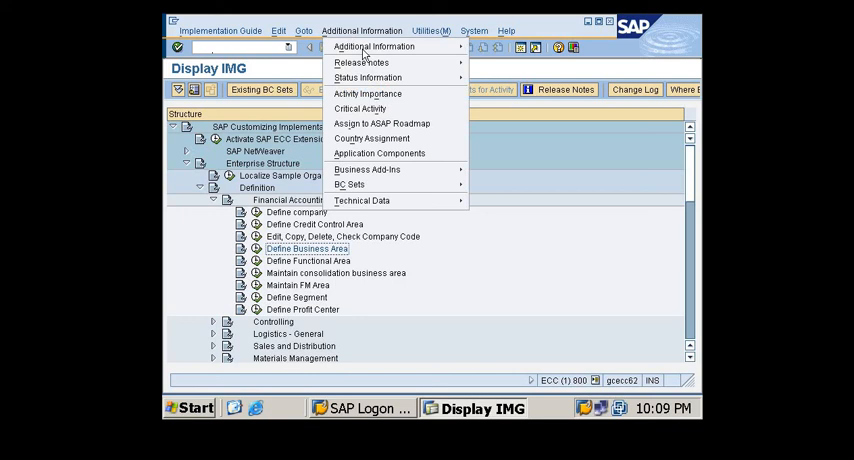
Display IMG activity technical names as additional information and expand Enterprise Structure > Assignment
left_click(398, 46)
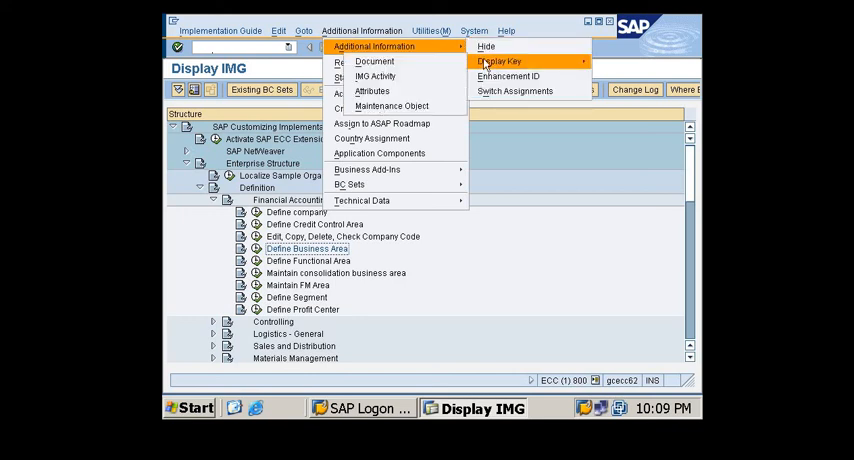
mouse_move(572, 62)
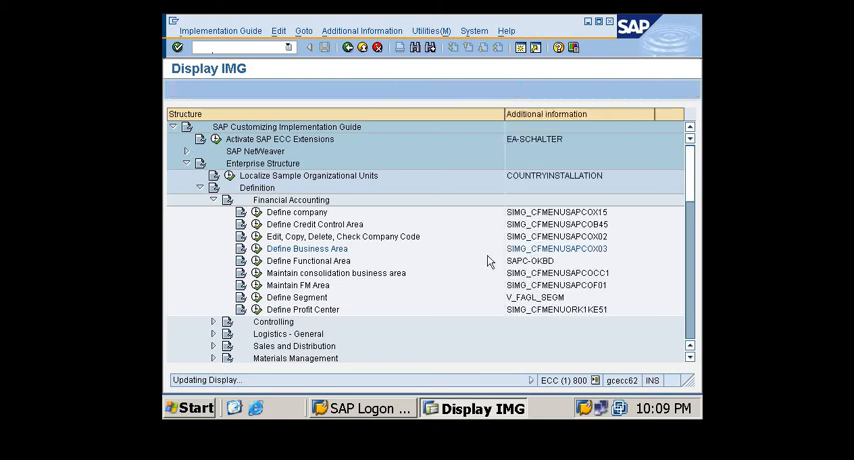
left_click(312, 248)
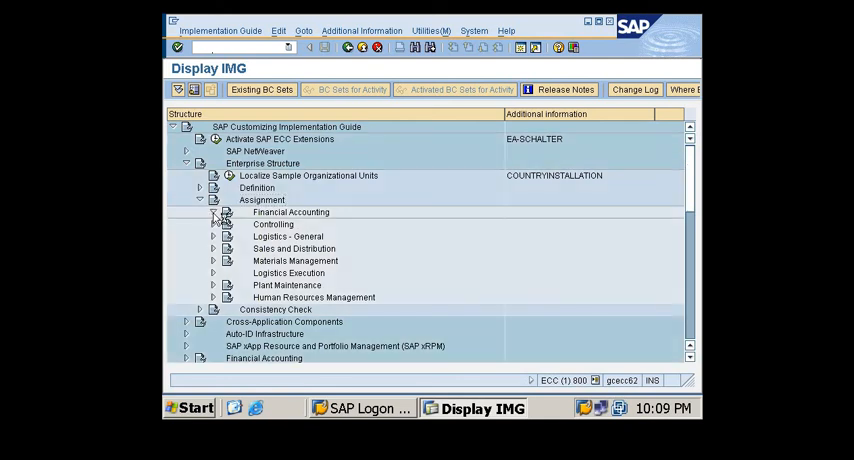
left_click(216, 212)
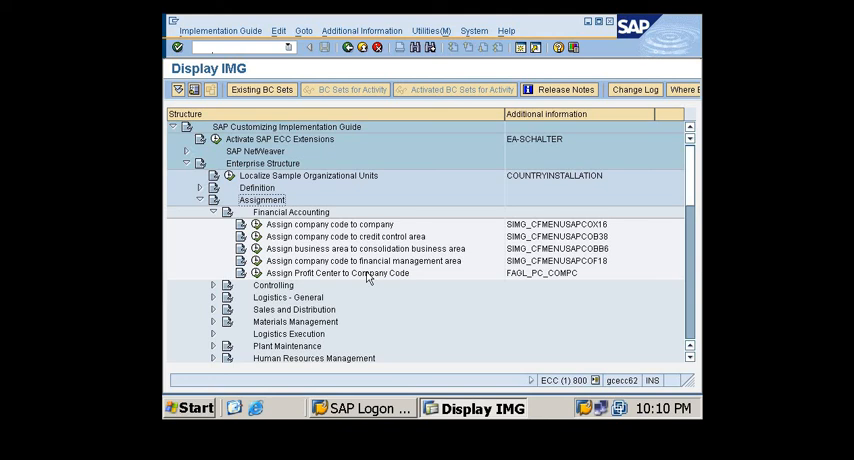
mouse_move(360, 280)
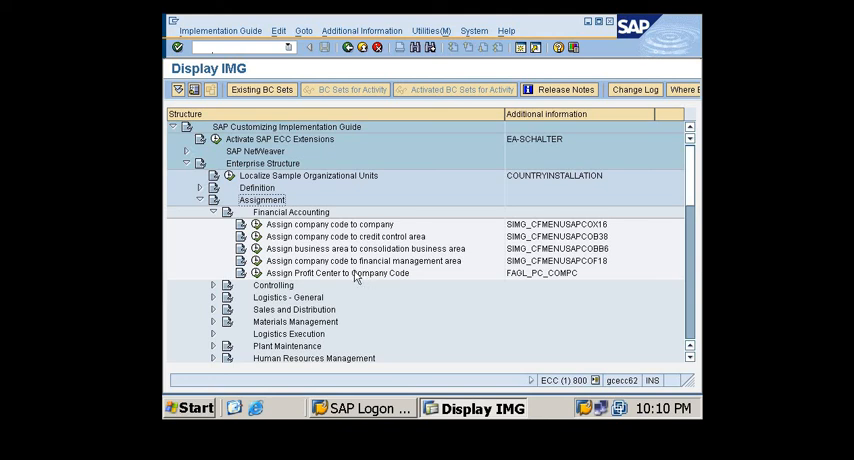
mouse_move(332, 278)
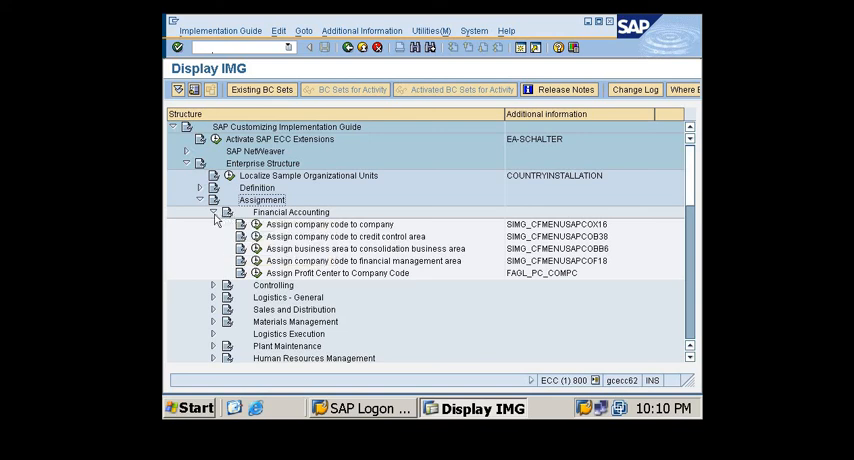
left_click(216, 212)
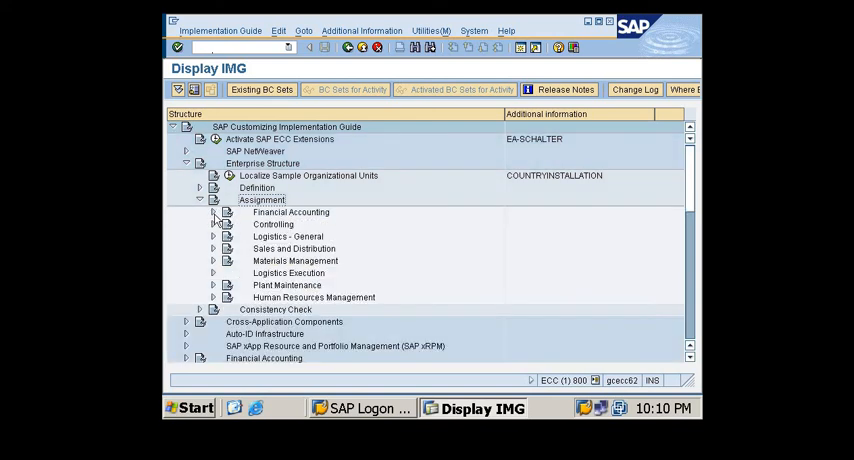